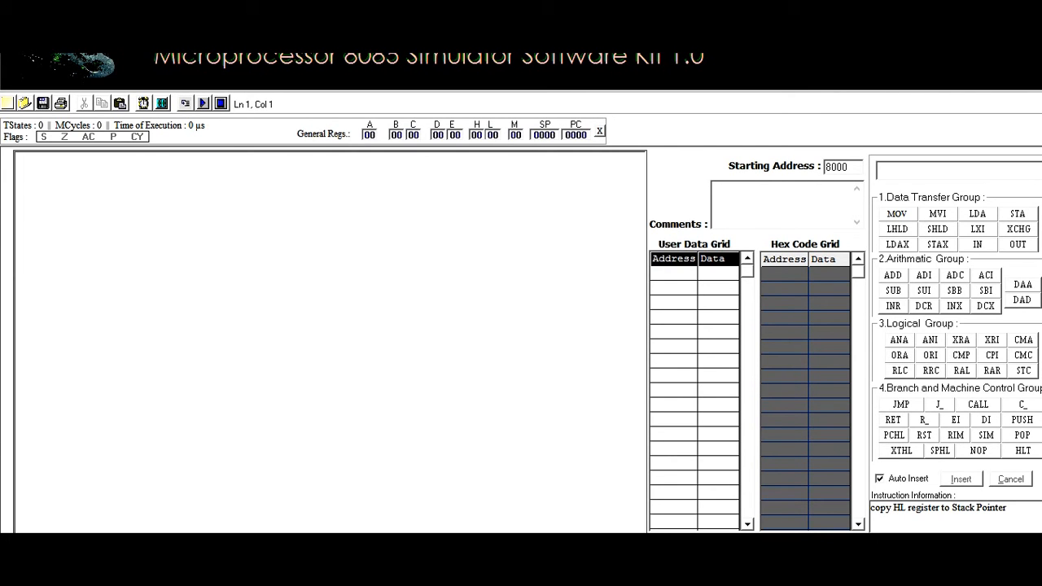
# - Insert LDA 4200h as the first line and set memory 4200 to 07
pyautogui.click(26, 160)
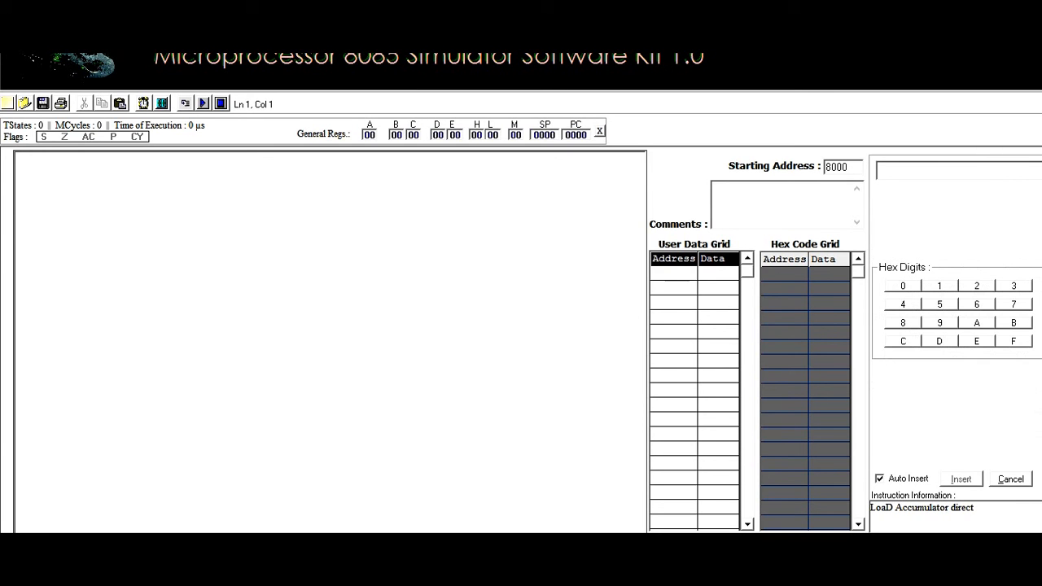
pyautogui.write('LDA')
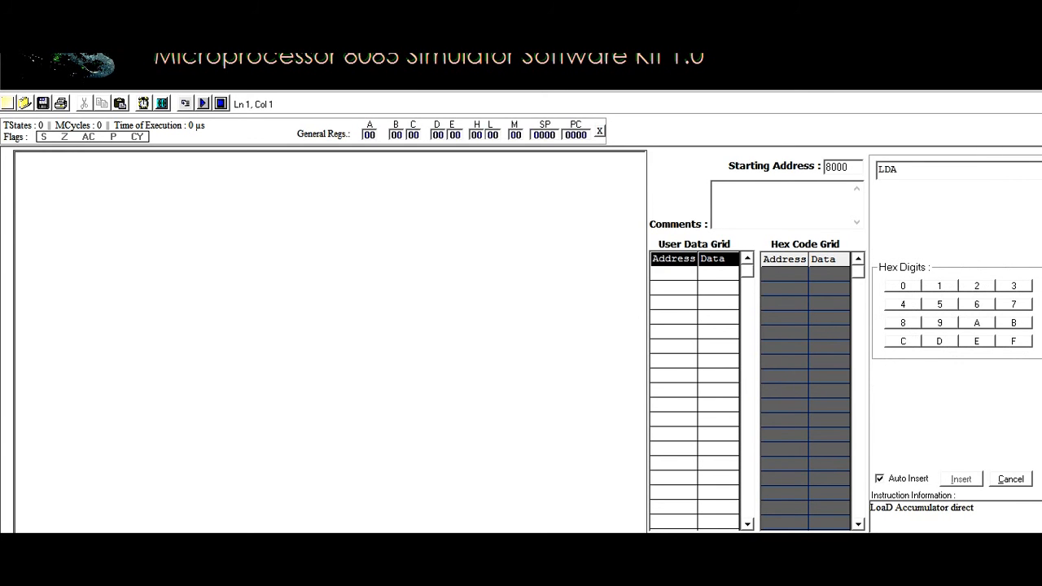
pyautogui.click(902, 304)
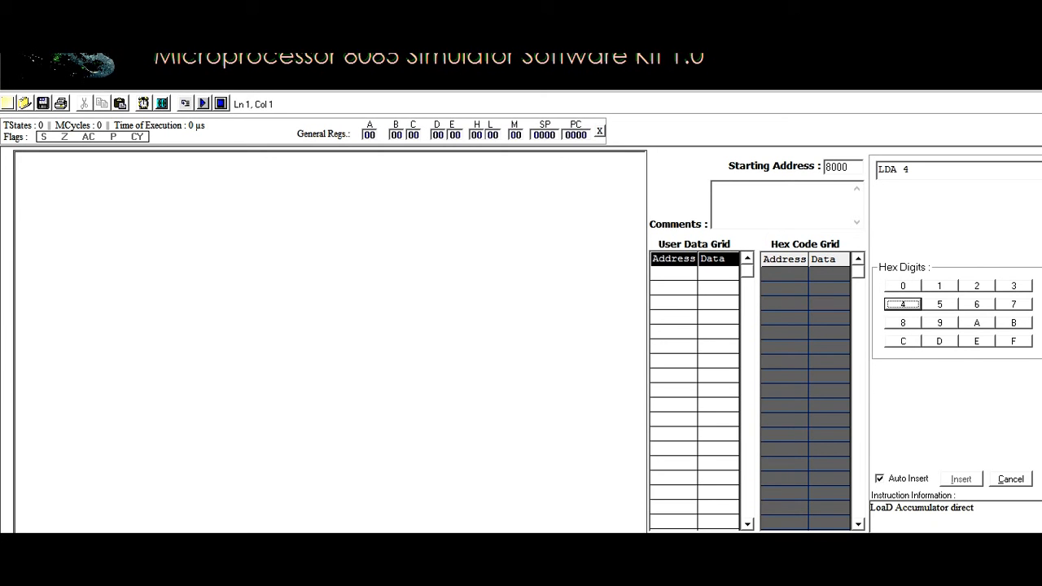
pyautogui.click(902, 285)
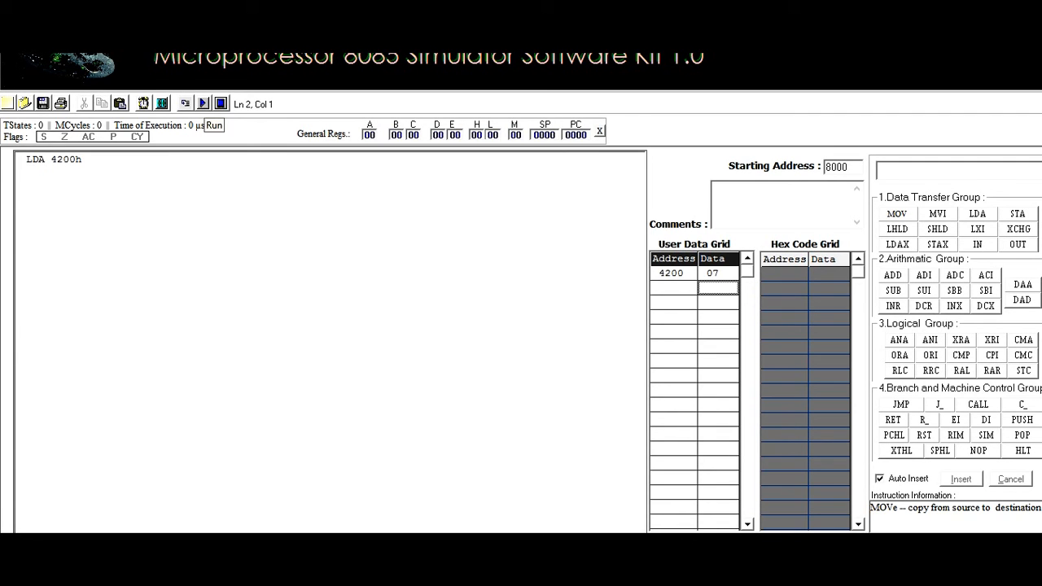
# - Run the one-line load program, then clear the code, data and hex grids
pyautogui.click(214, 123)
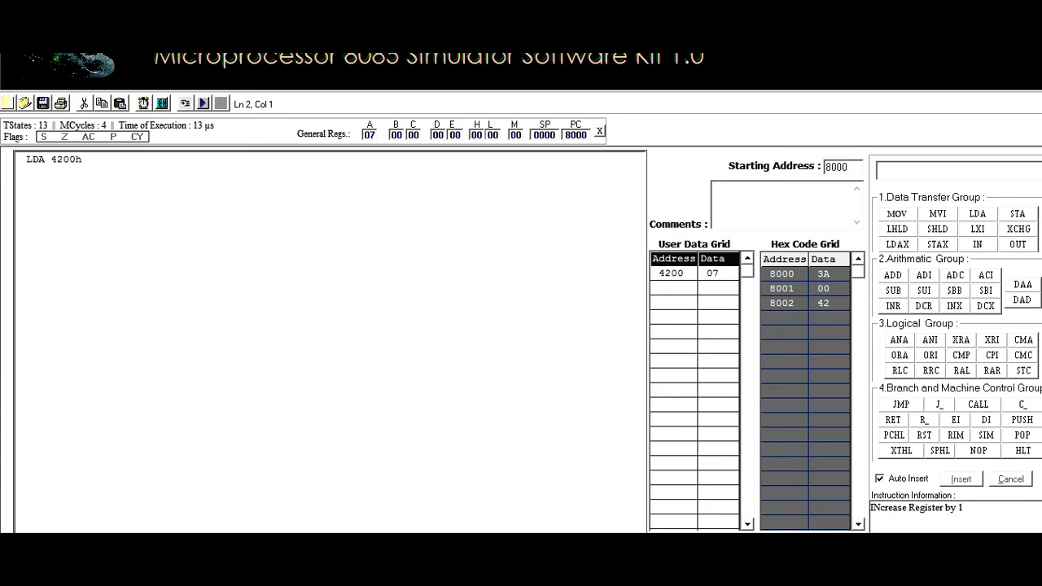
pyautogui.click(29, 172)
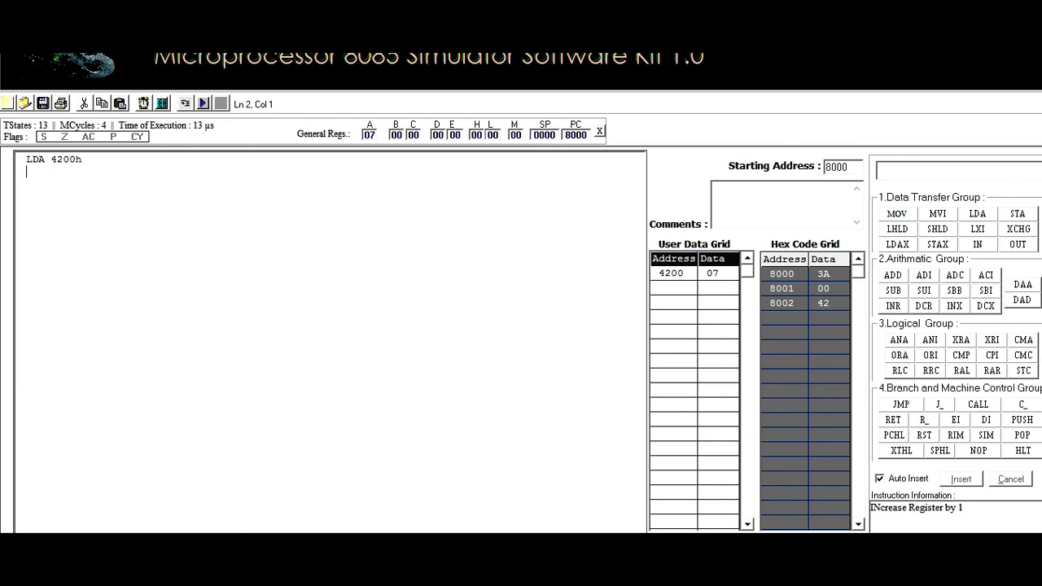
pyautogui.moveTo(805, 318)
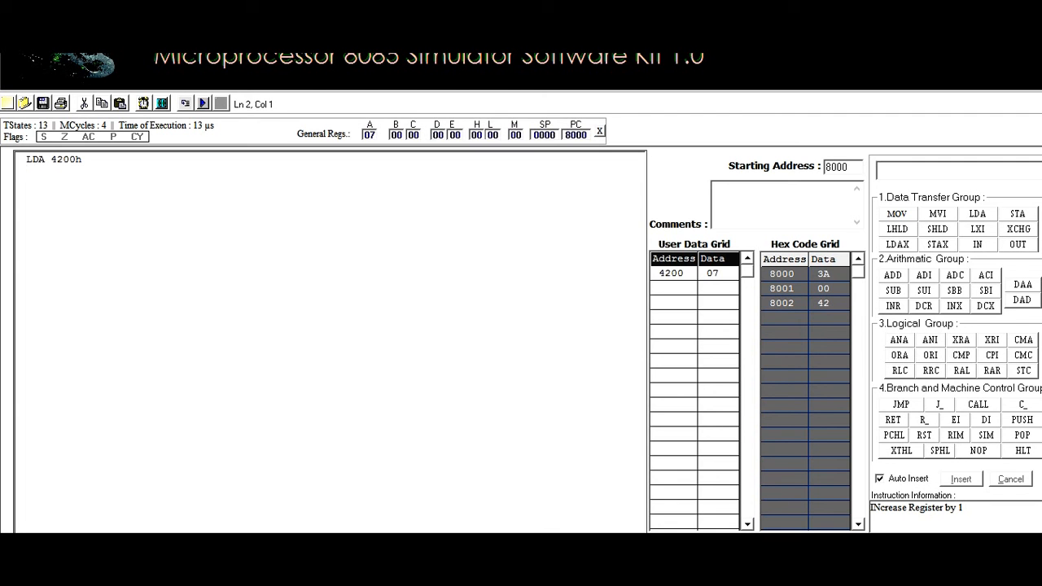
pyautogui.click(26, 172)
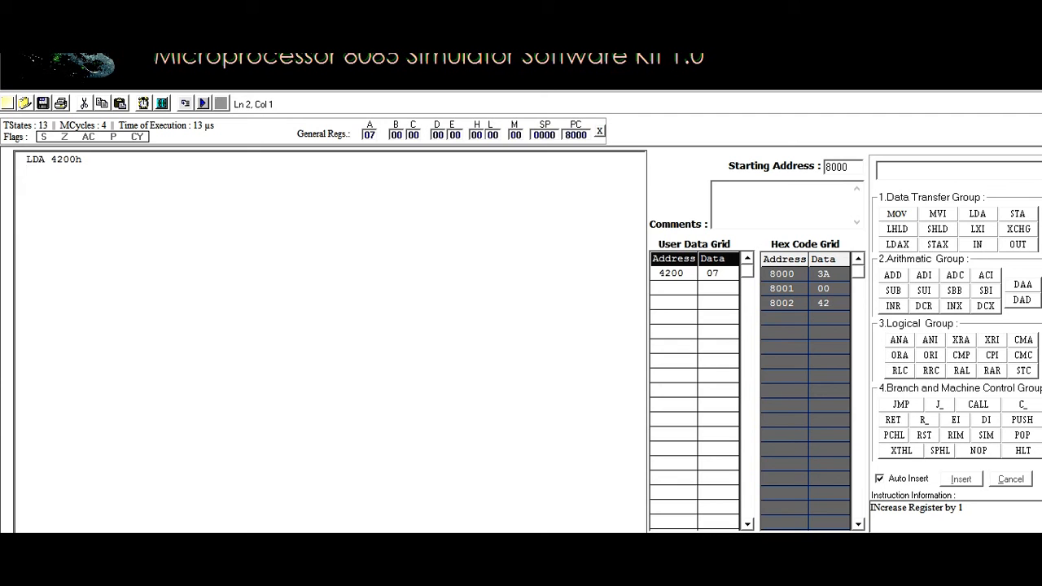
pyautogui.click(222, 104)
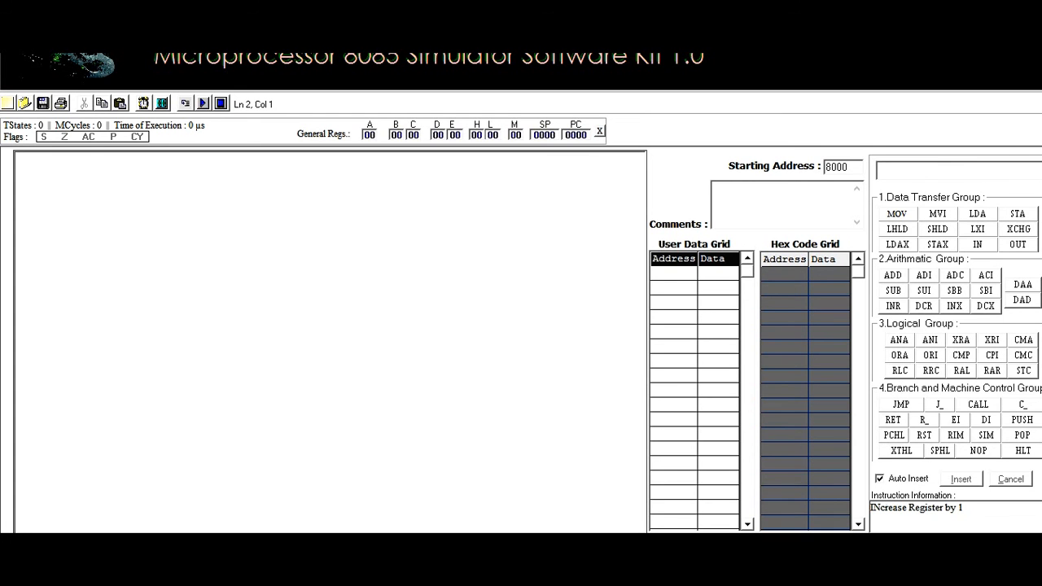
# - Enter 02 at address 4200 and 04 at 4201 in the User Data Grid, then pick LDA
pyautogui.click(673, 274)
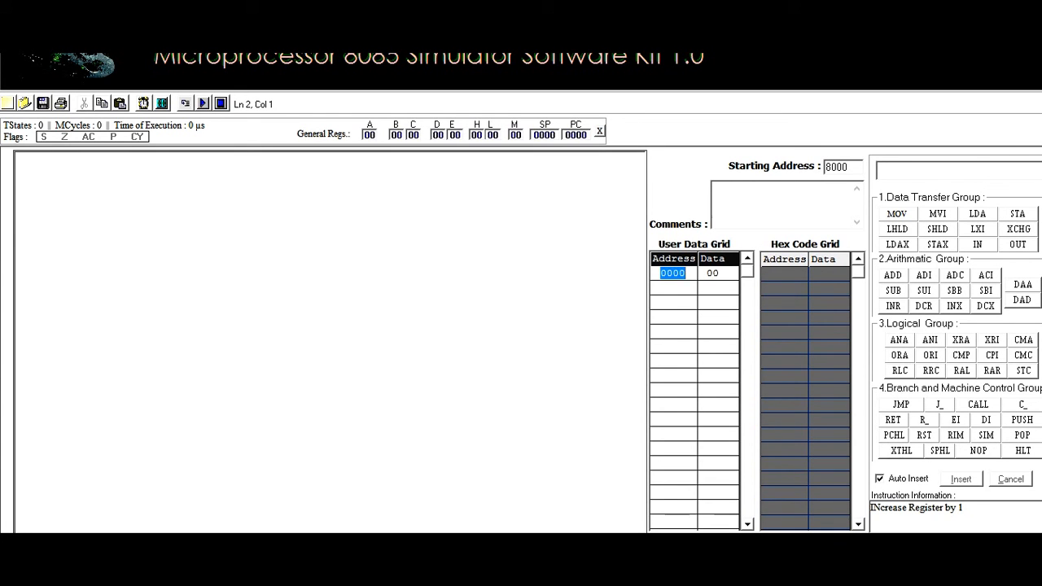
pyautogui.write('4200')
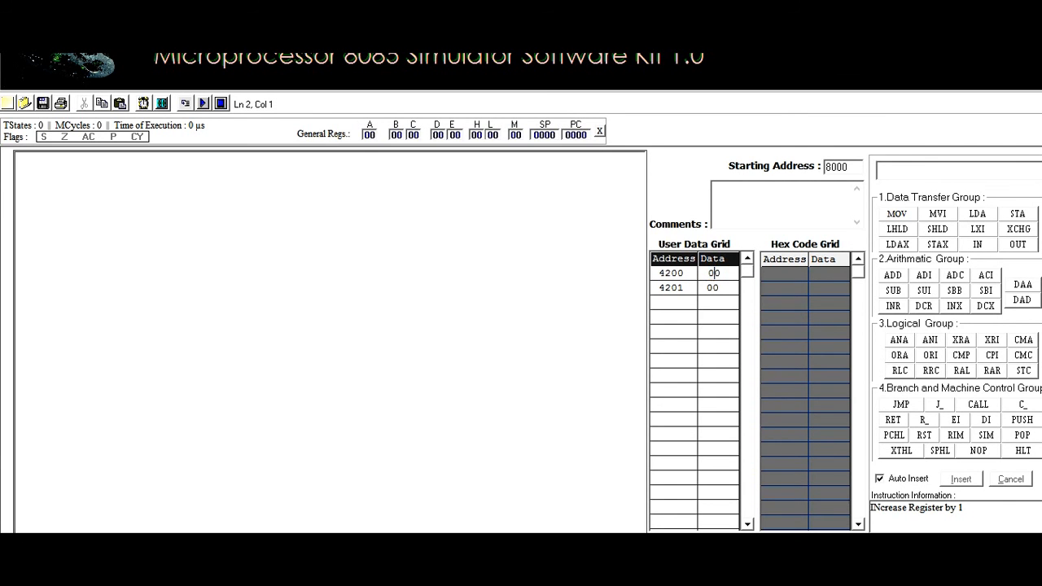
pyautogui.write('02')
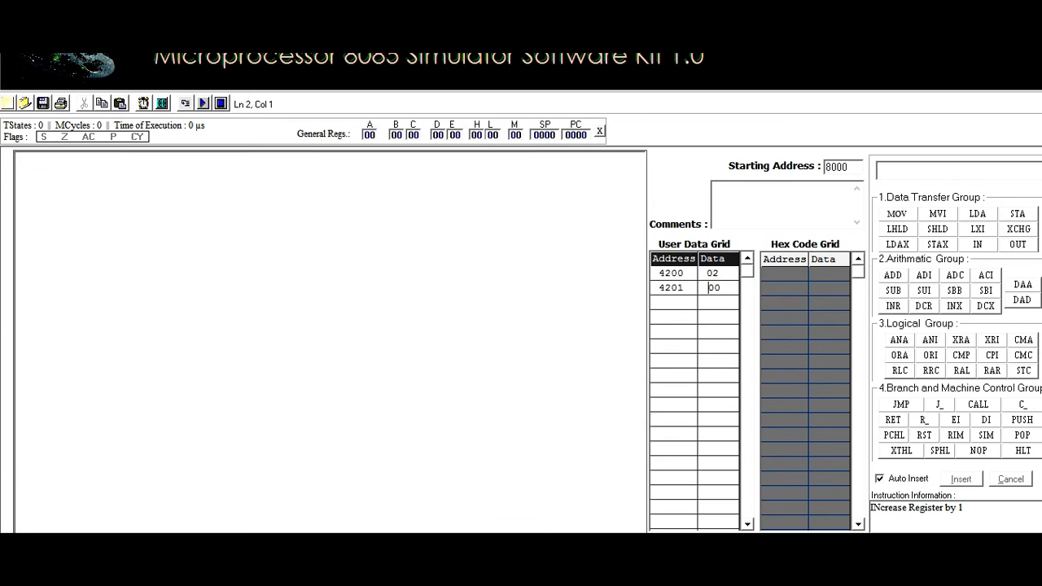
pyautogui.write('04')
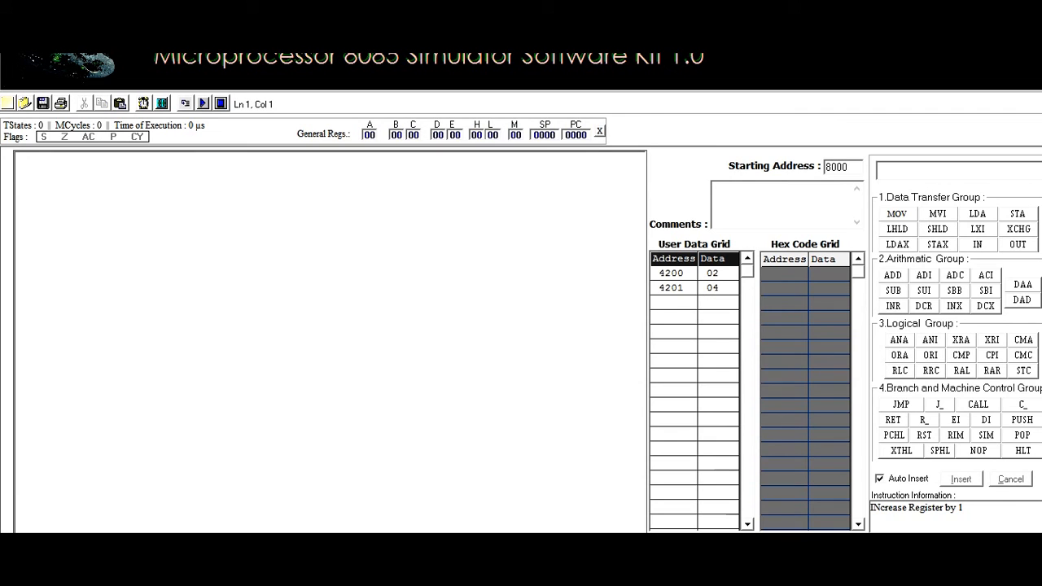
pyautogui.click(976, 214)
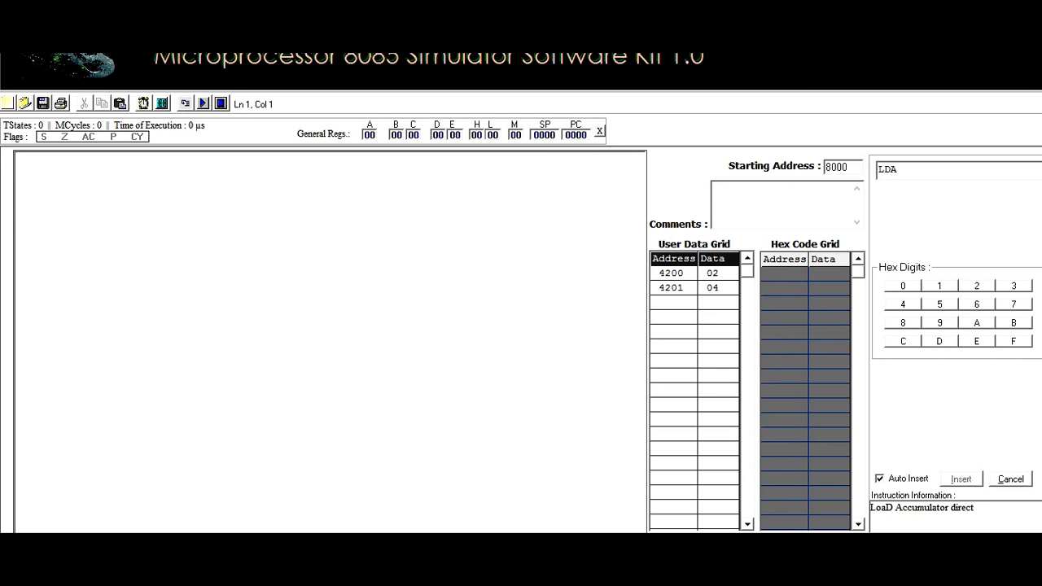
# - Insert LDA 4200h followed by MOV B, A into the program
pyautogui.click(902, 304)
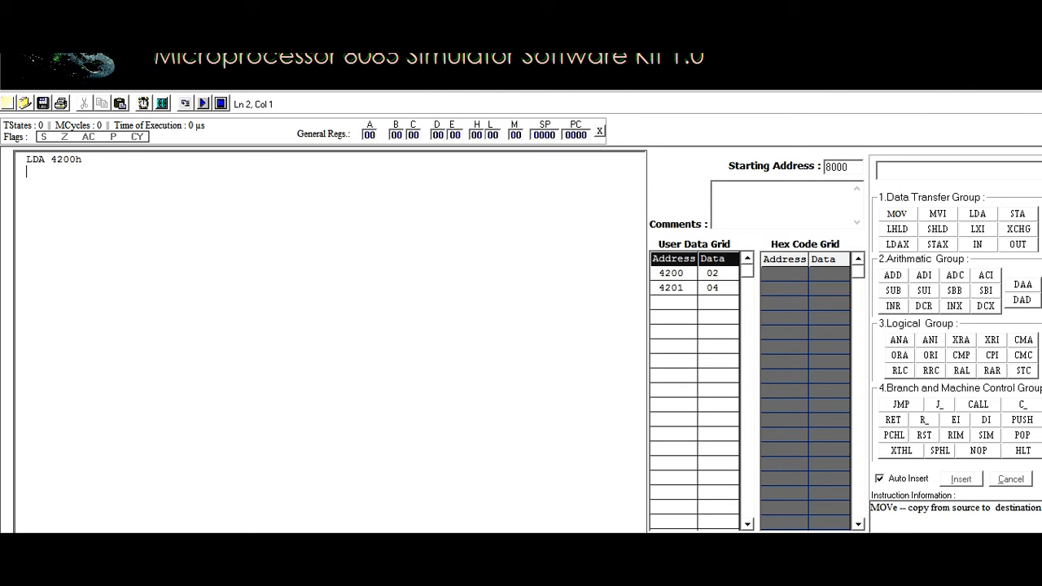
pyautogui.click(895, 214)
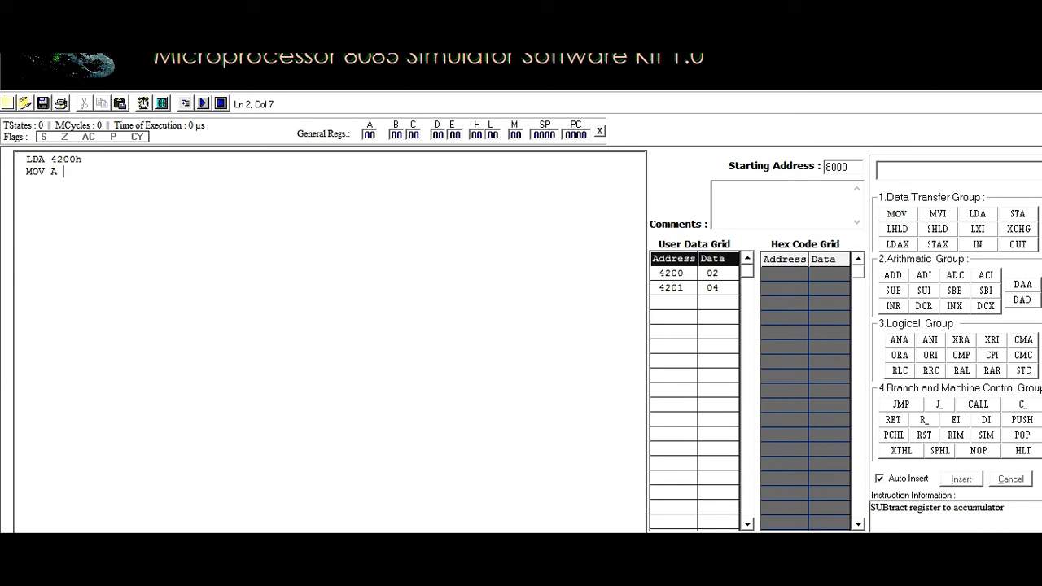
pyautogui.press('backspace')
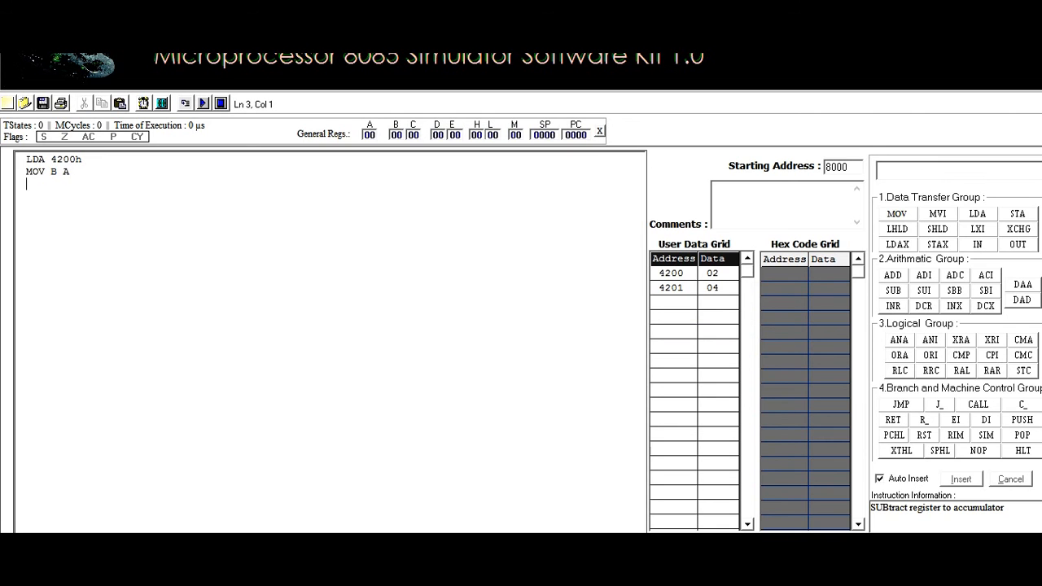
pyautogui.click(977, 213)
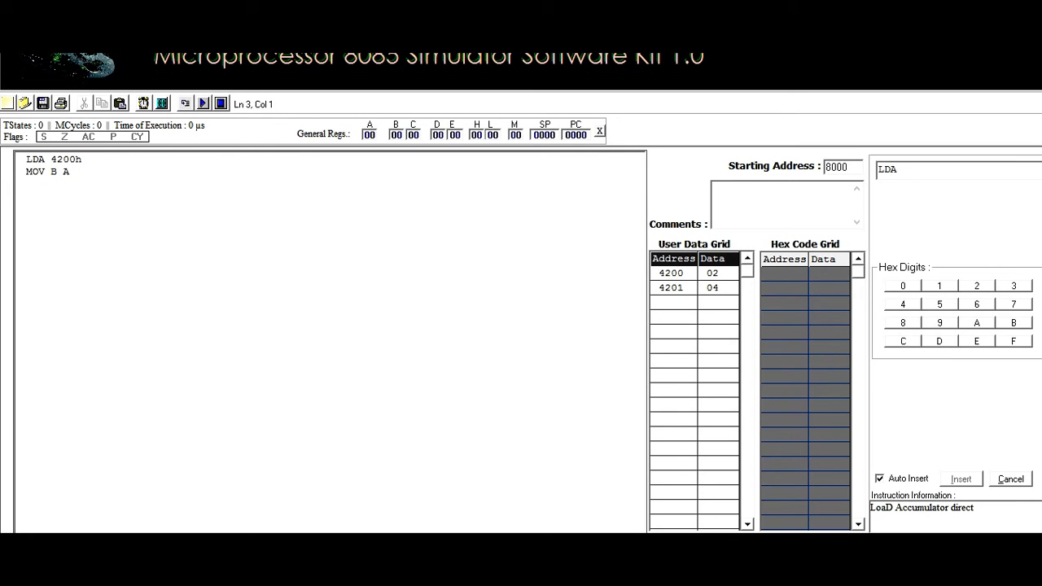
# - Add LDA 4201h, ADD B, STA 4500h and HLT, then run to get 06 at 4500
pyautogui.click(902, 285)
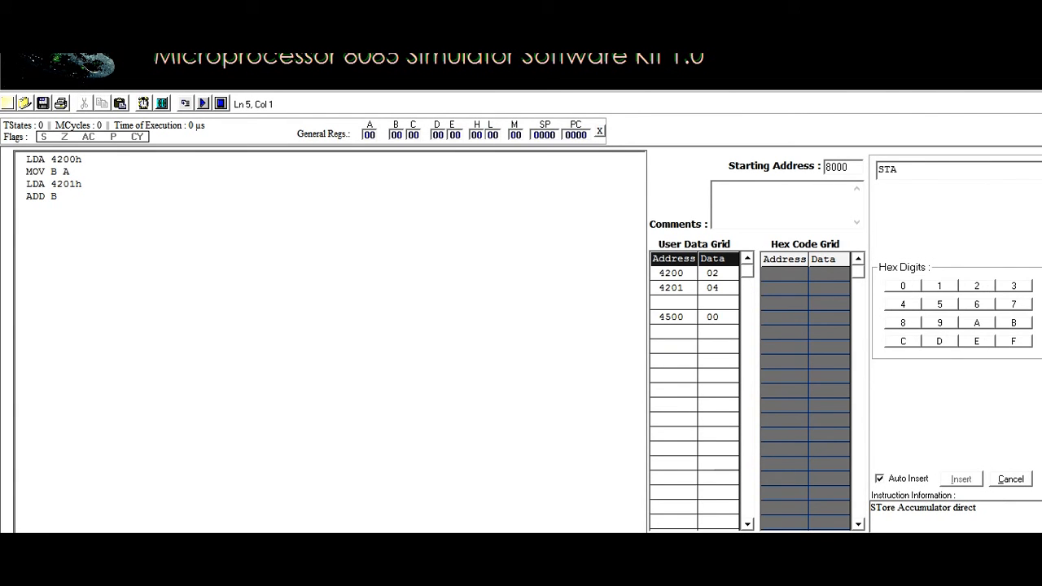
pyautogui.click(902, 305)
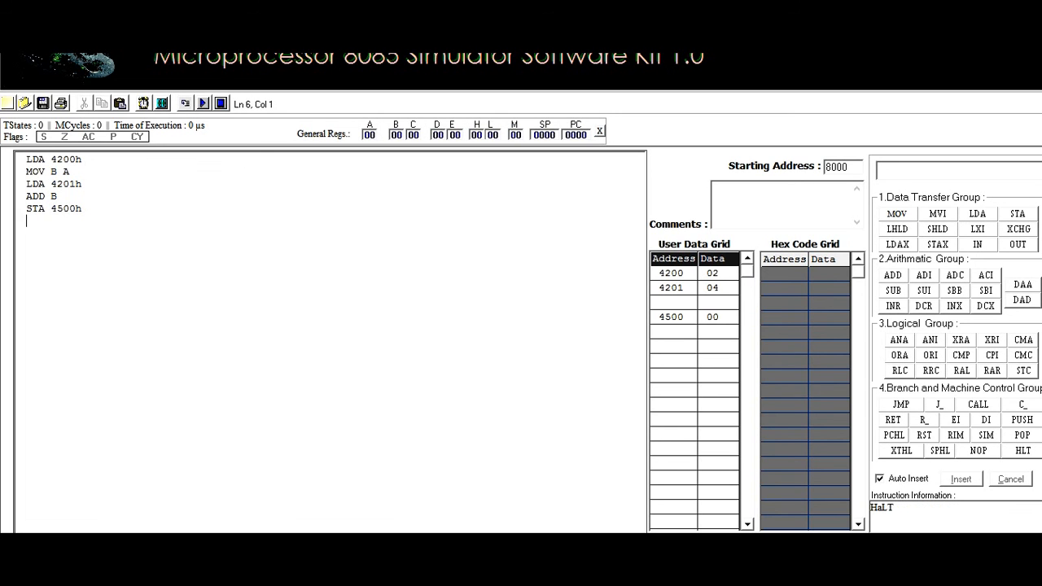
pyautogui.write('HLT')
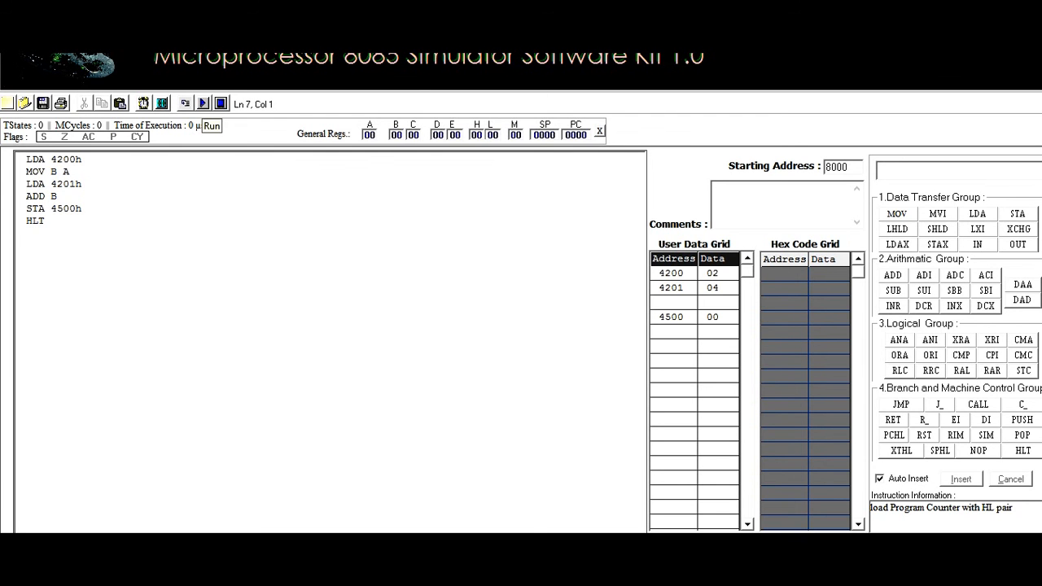
pyautogui.click(212, 127)
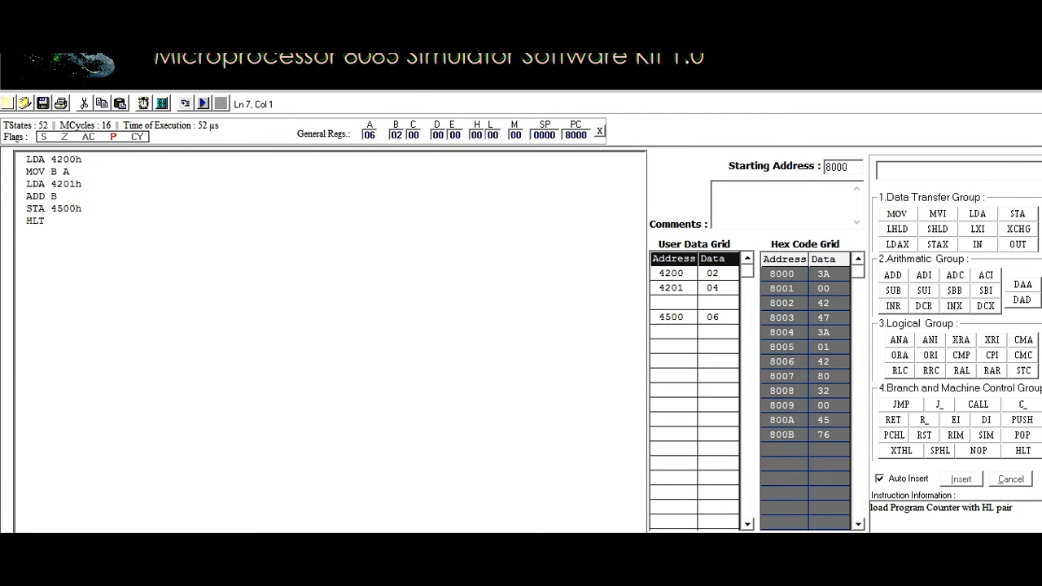